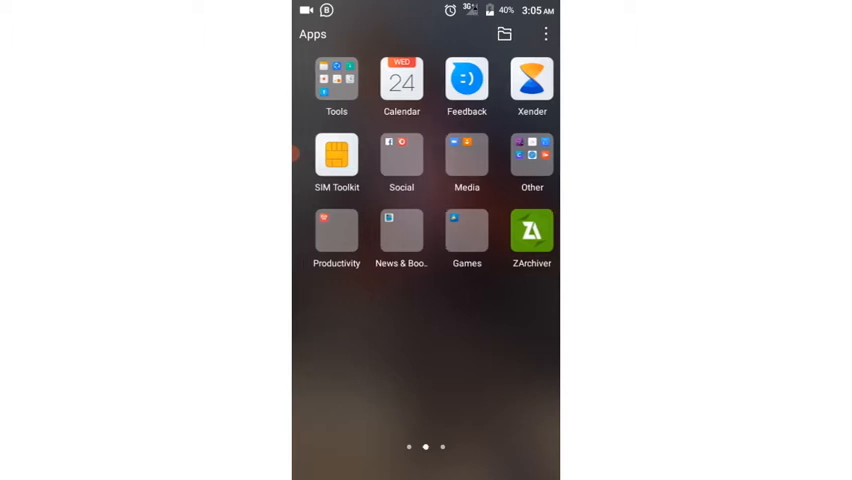
# Launch PixelLab from the Other folder and choose a blank preset for a new project
pyautogui.click(532, 160)
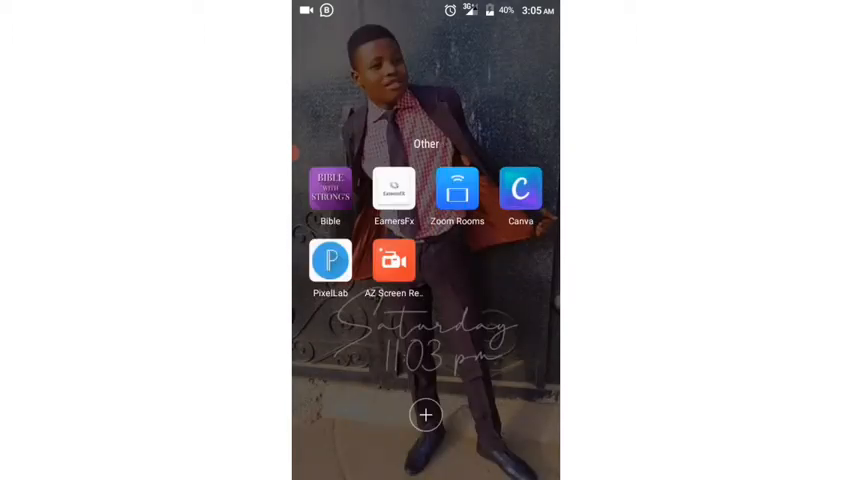
pyautogui.click(330, 260)
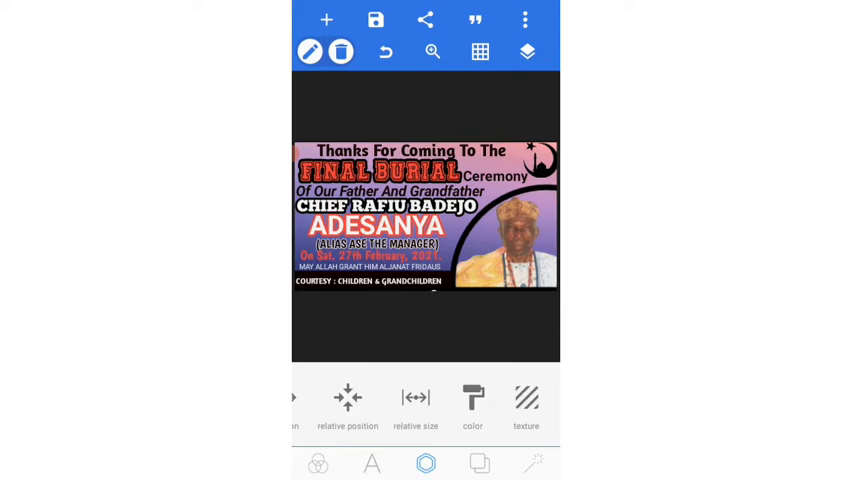
pyautogui.click(318, 462)
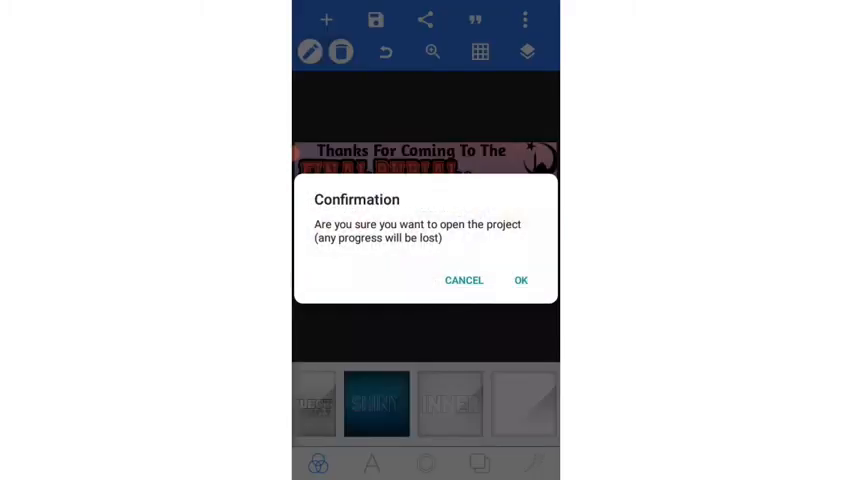
# Discard the old flyer, then add a text element reading 'fisadem' to the blank canvas
pyautogui.click(520, 280)
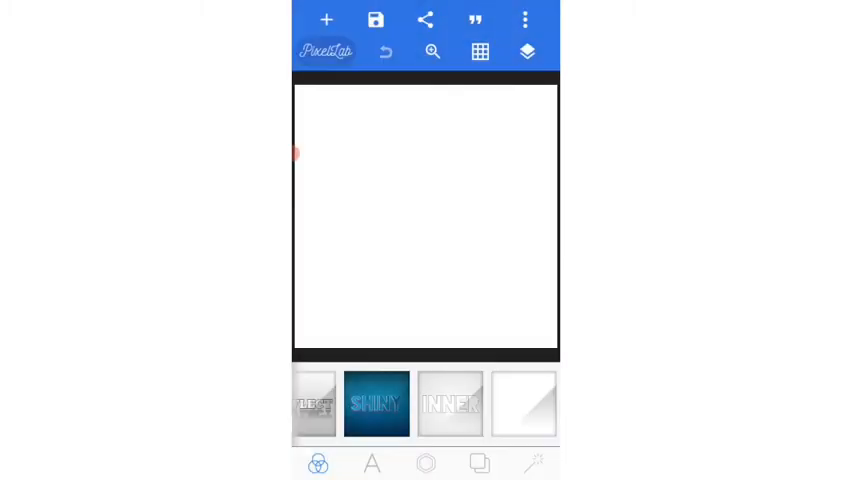
pyautogui.click(326, 20)
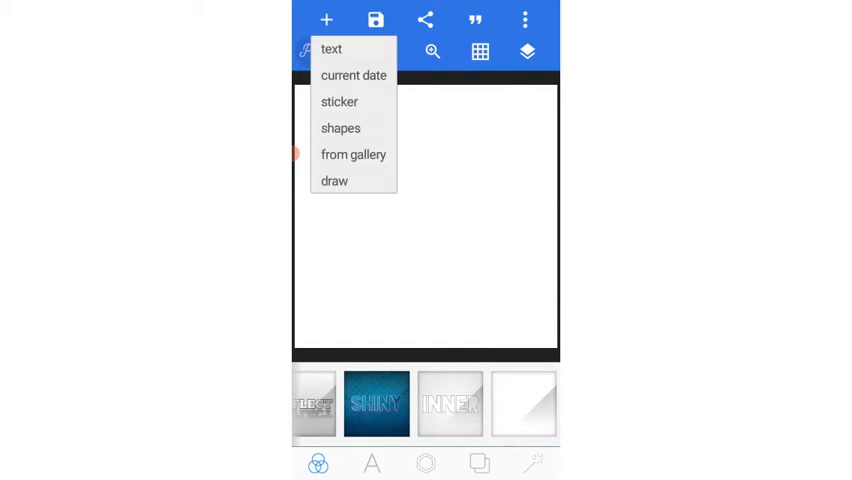
pyautogui.click(332, 48)
pyautogui.write('fisaden')
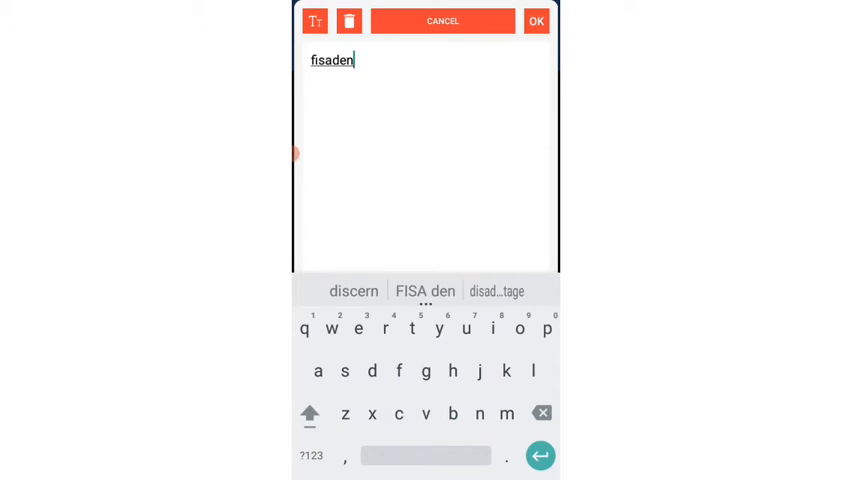
pyautogui.click(504, 414)
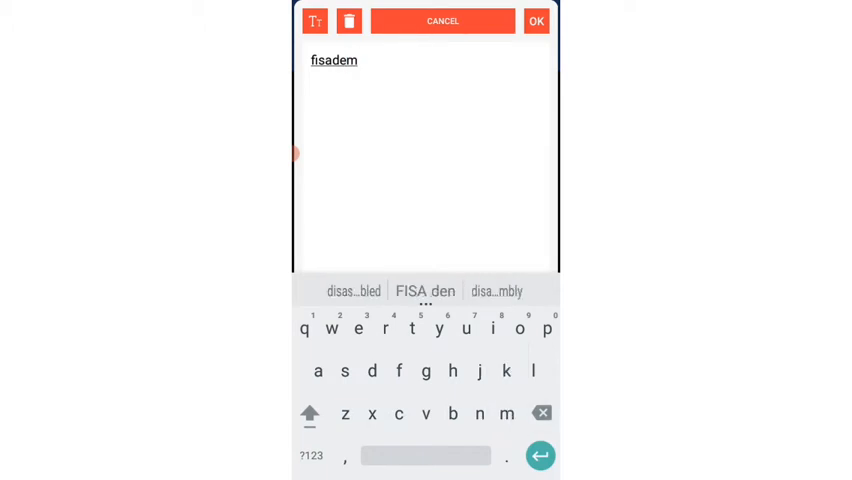
pyautogui.click(536, 20)
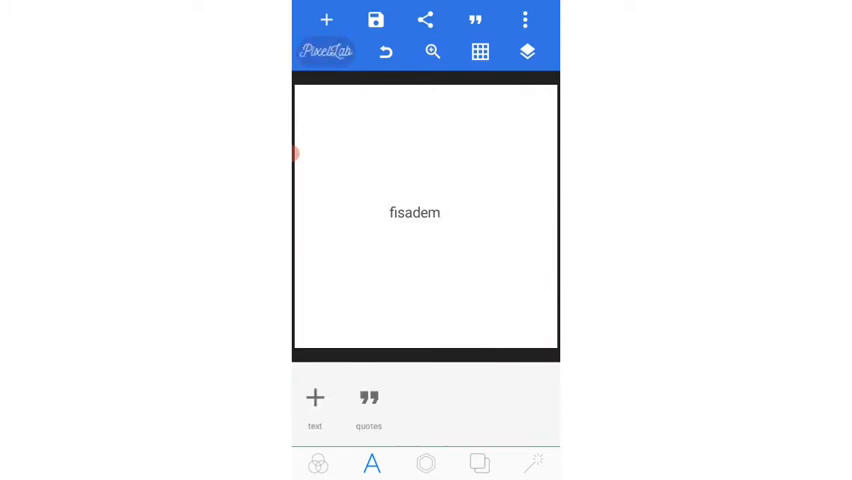
# Enlarge the fisadem text and colour it red
pyautogui.click(414, 212)
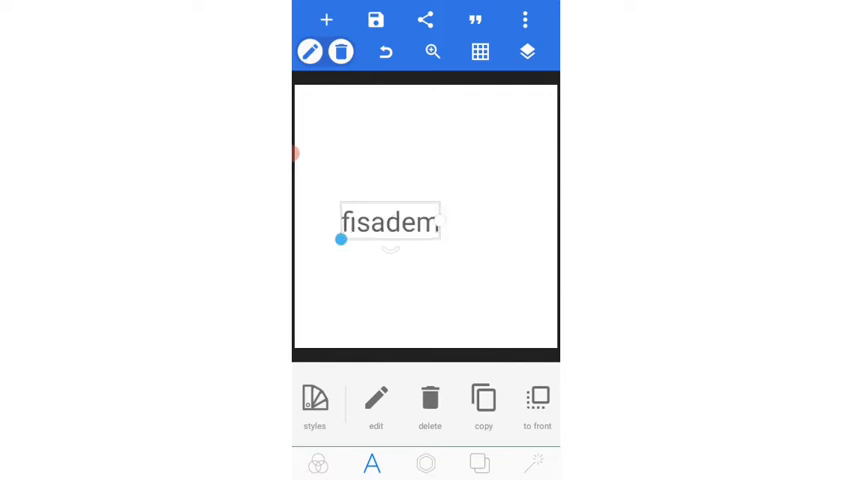
pyautogui.moveTo(388, 222); pyautogui.dragTo(428, 168)
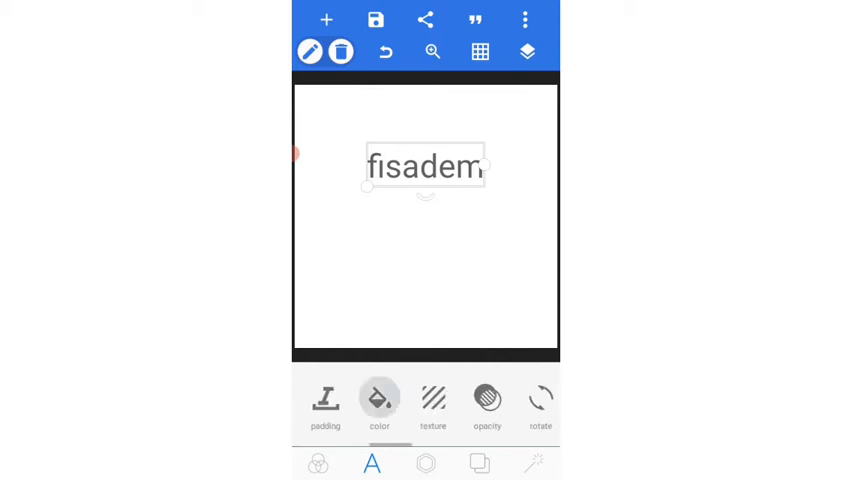
pyautogui.click(380, 400)
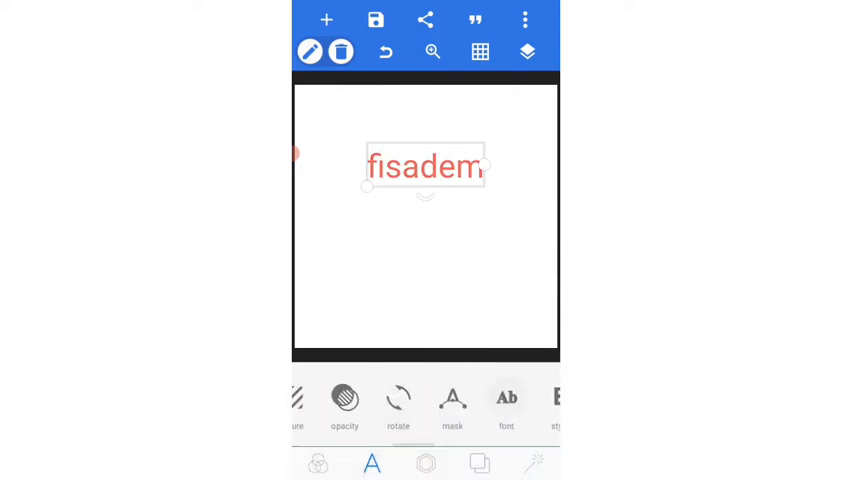
# Set the text in a bold italic font from My Fonts
pyautogui.click(504, 398)
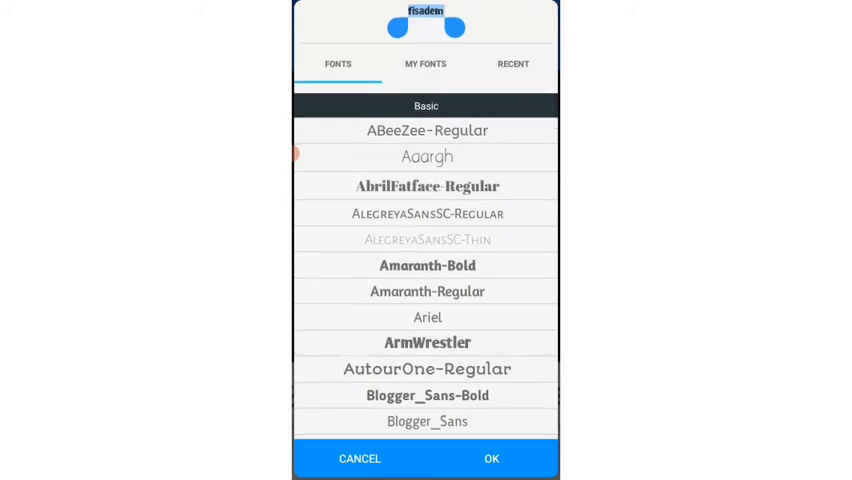
pyautogui.click(424, 64)
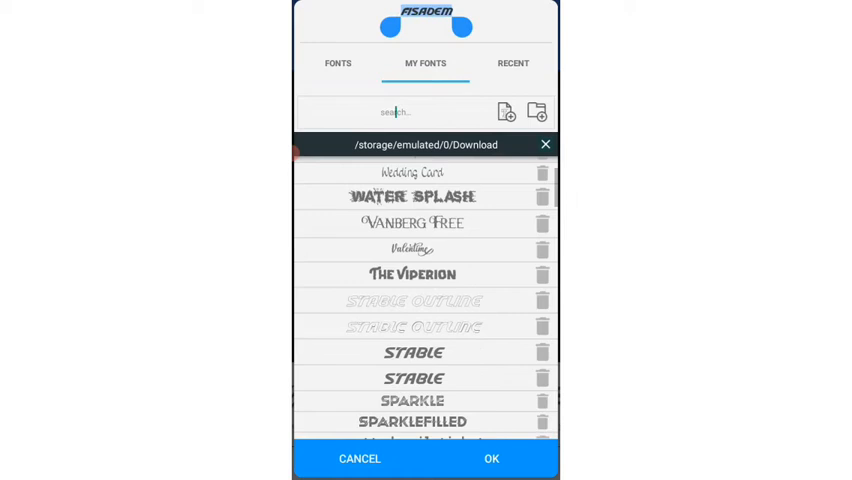
pyautogui.click(492, 458)
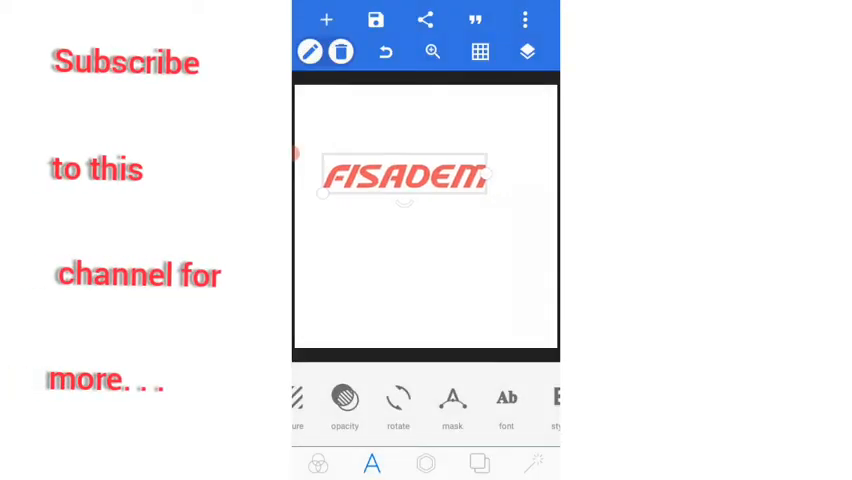
# Add images.png, the crescent-moon-and-mosque picture, from Downloads onto the canvas uncropped
pyautogui.click(326, 20)
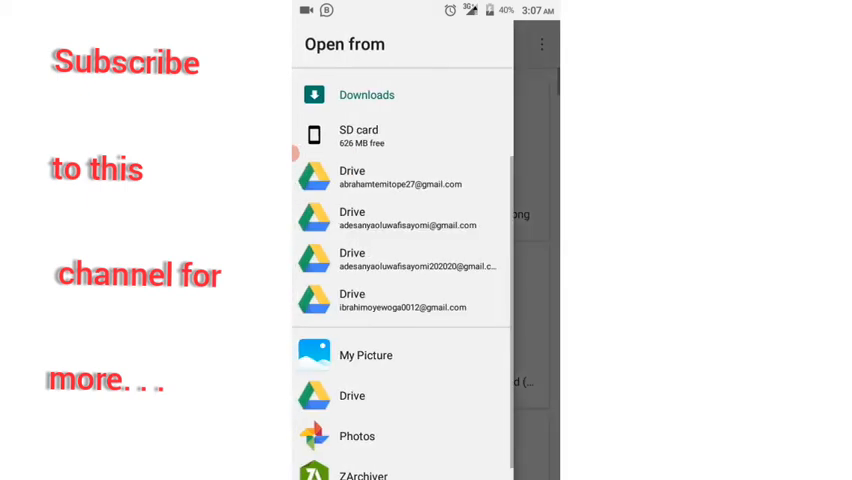
pyautogui.click(366, 94)
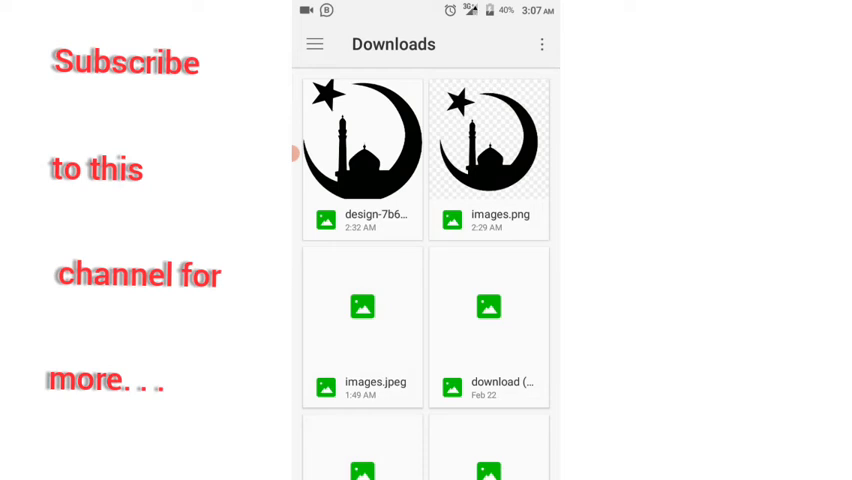
pyautogui.click(488, 140)
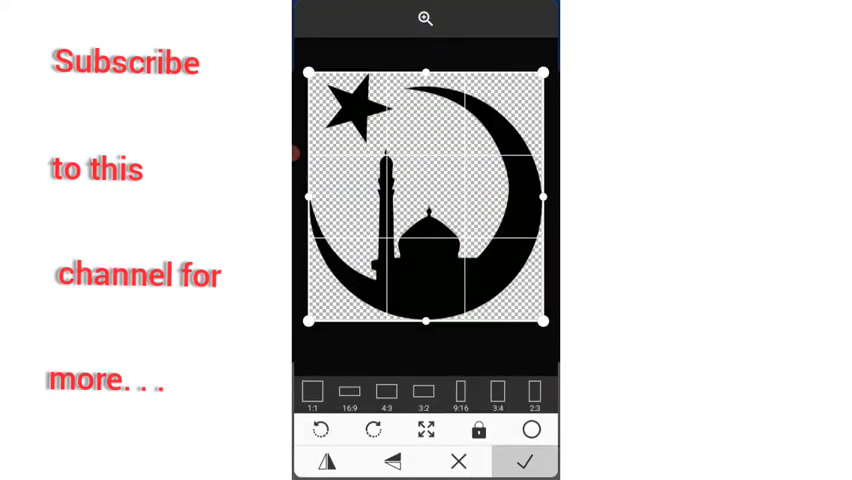
pyautogui.click(524, 460)
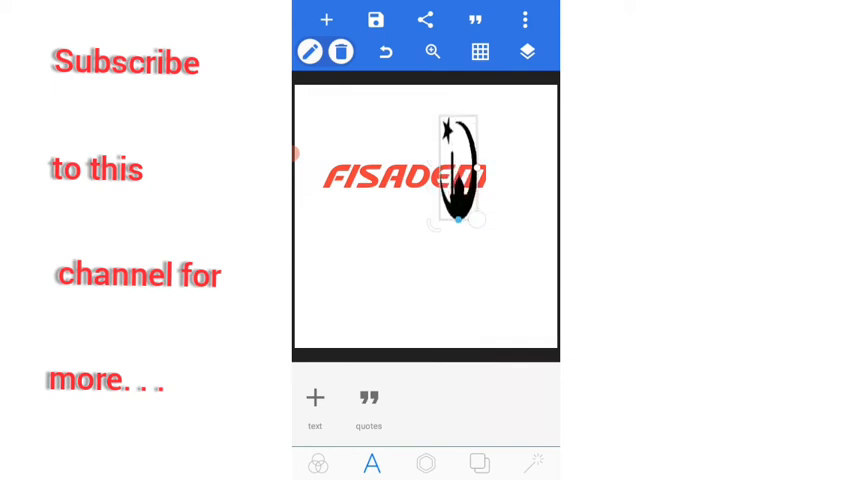
# Shrink the mosque image beside FISADEM's top-right and bring up the layer list
pyautogui.moveTo(456, 170); pyautogui.dragTo(484, 172)
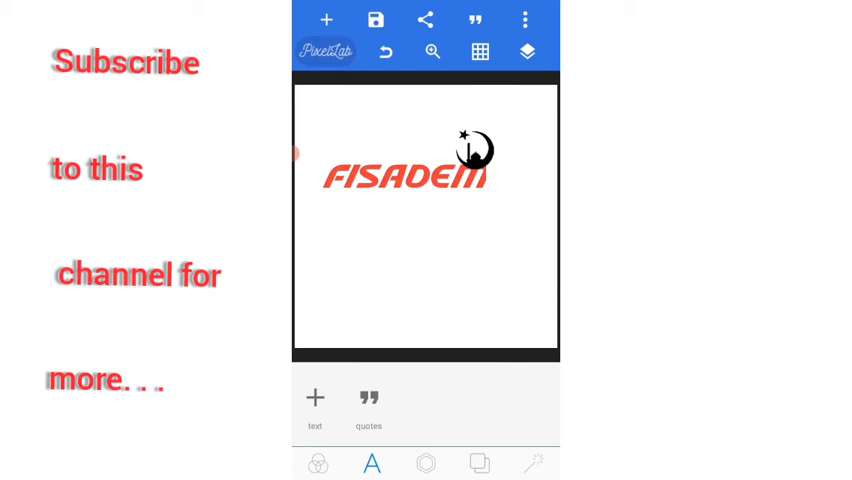
pyautogui.click(528, 52)
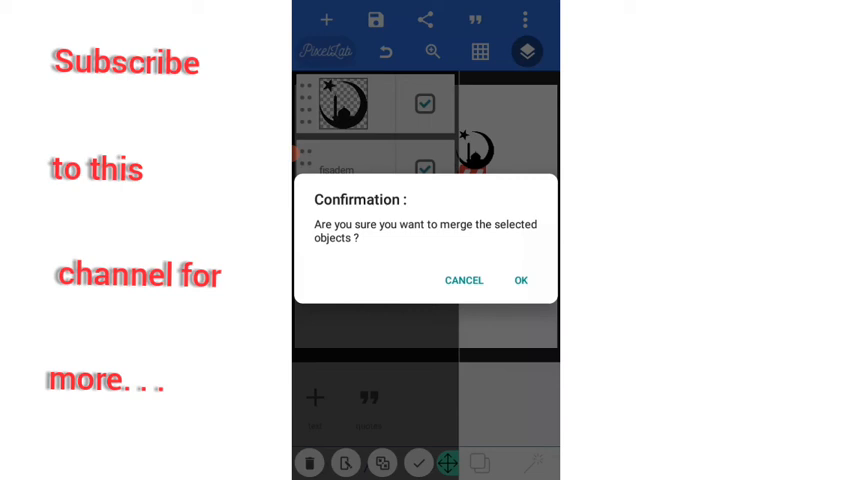
# Confirm the merge and drag the combined text-and-image object to the canvas centre
pyautogui.click(520, 280)
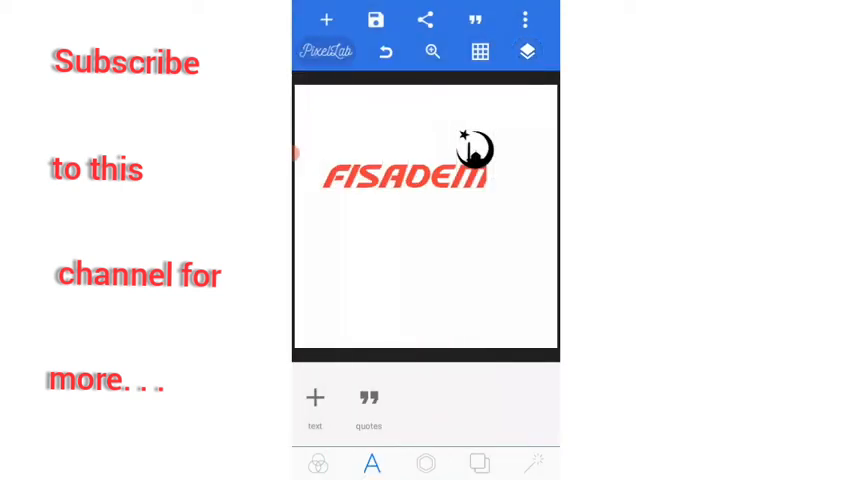
pyautogui.click(404, 170)
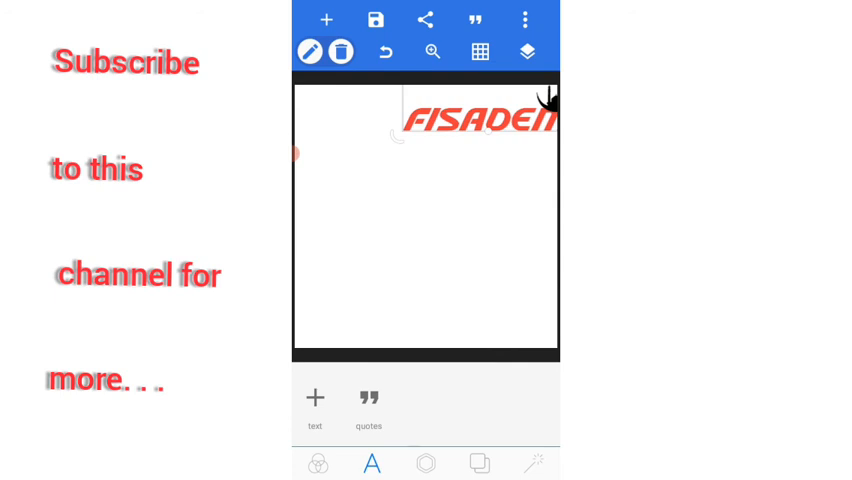
pyautogui.moveTo(480, 110); pyautogui.dragTo(416, 224)
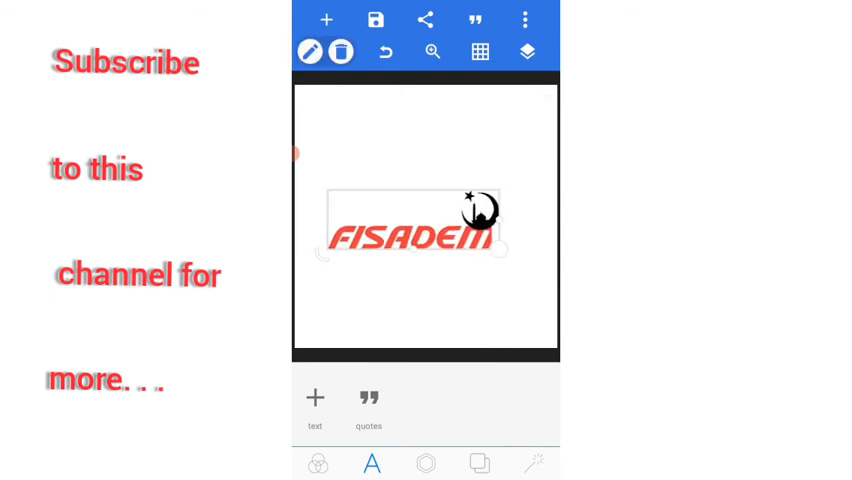
pyautogui.click(528, 52)
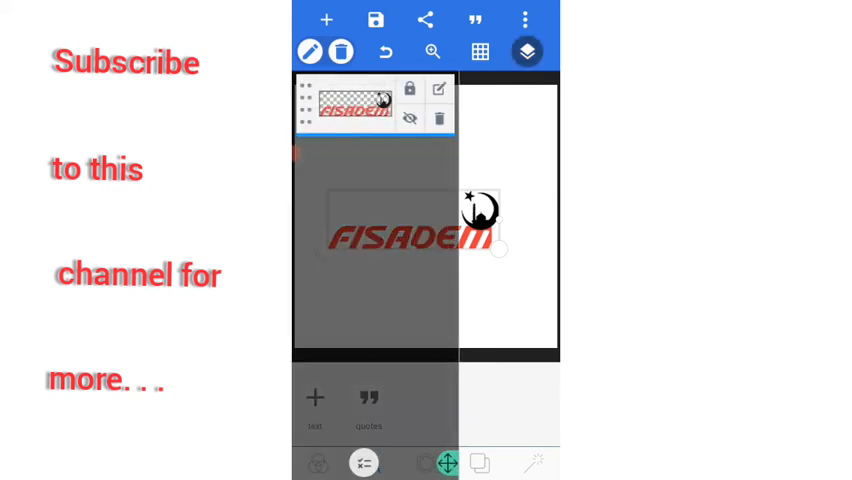
pyautogui.click(408, 118)
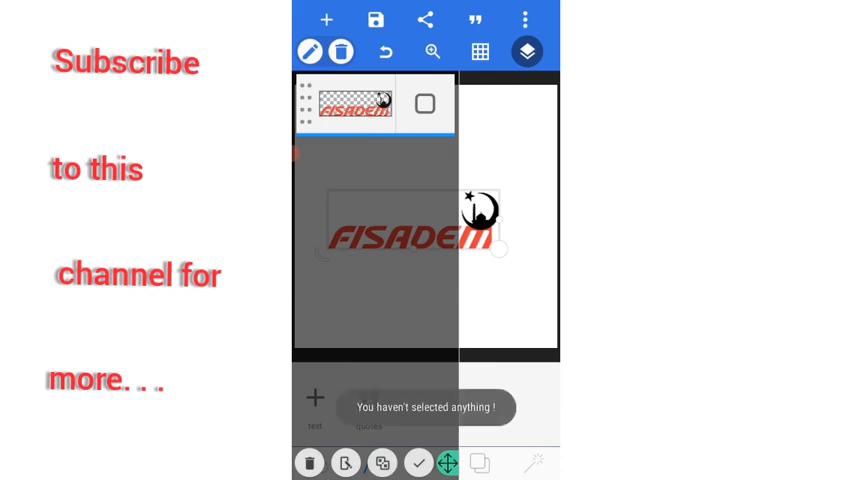
pyautogui.click(424, 104)
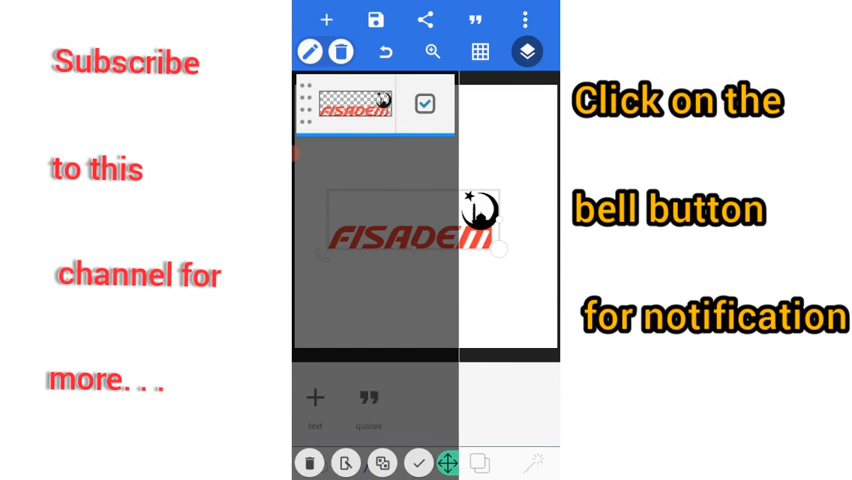
pyautogui.click(528, 52)
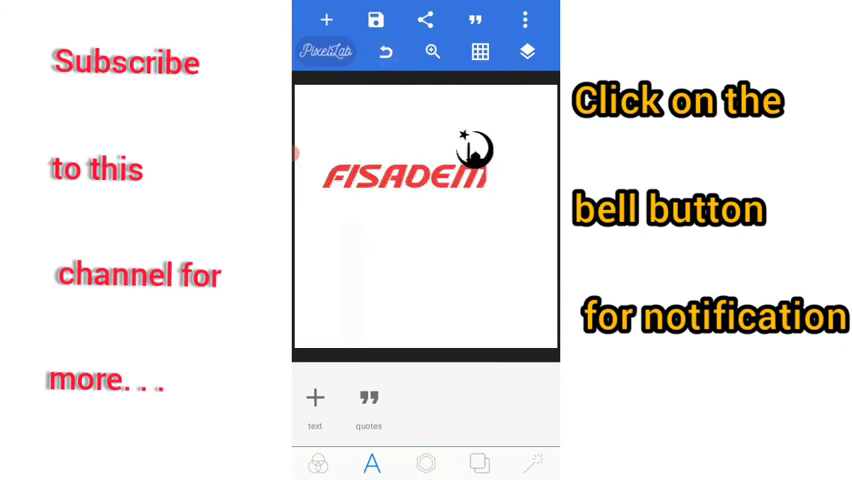
pyautogui.click(404, 168)
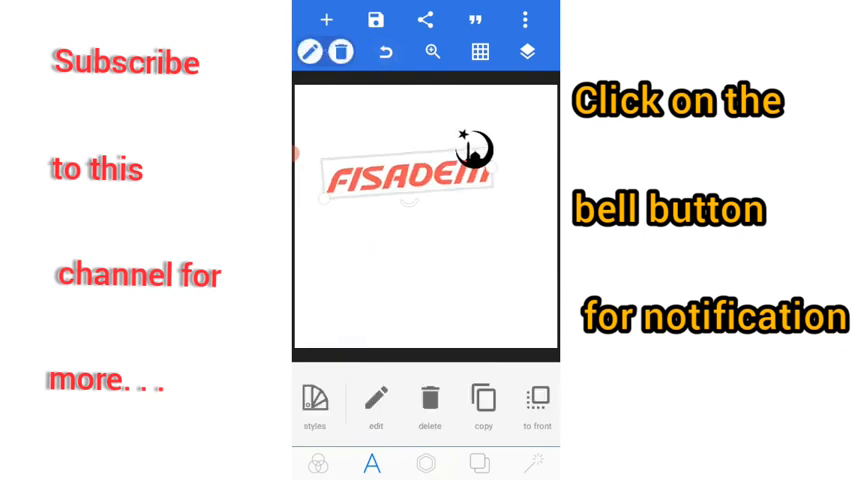